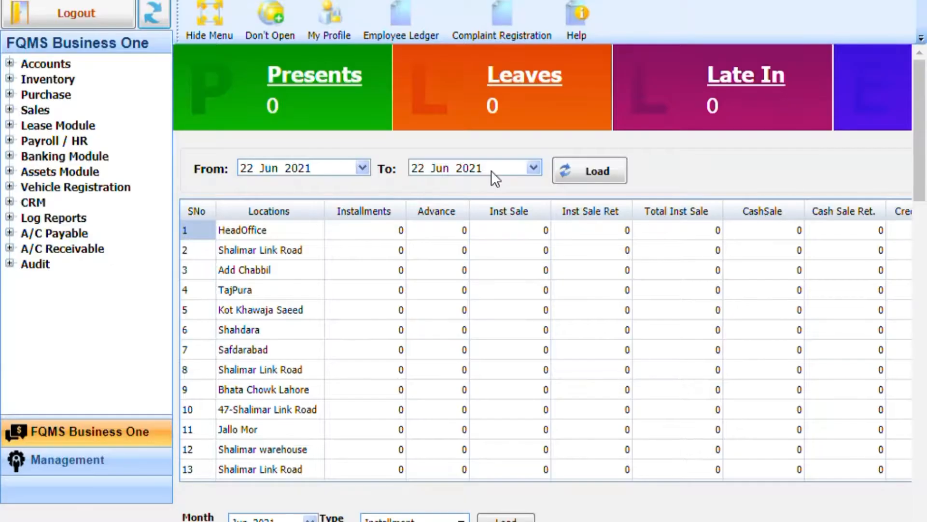
mouse_move(21, 69)
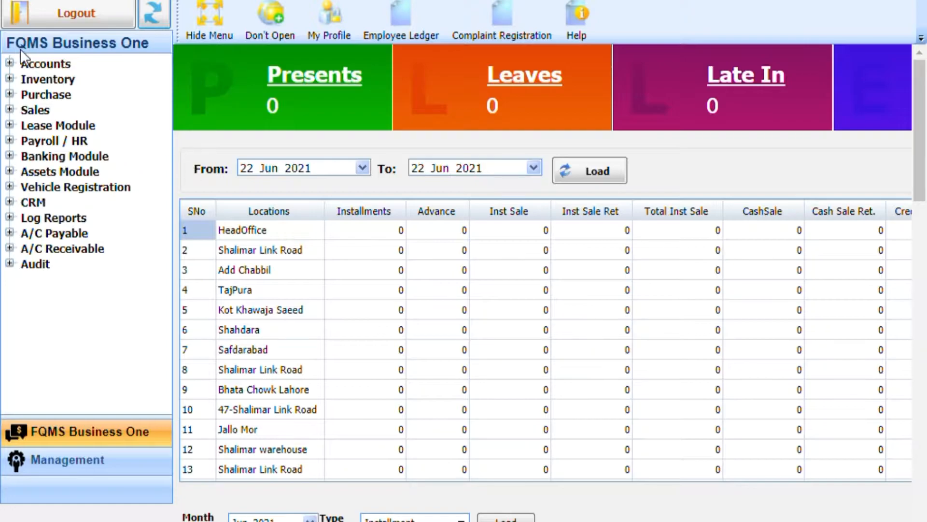
mouse_move(19, 76)
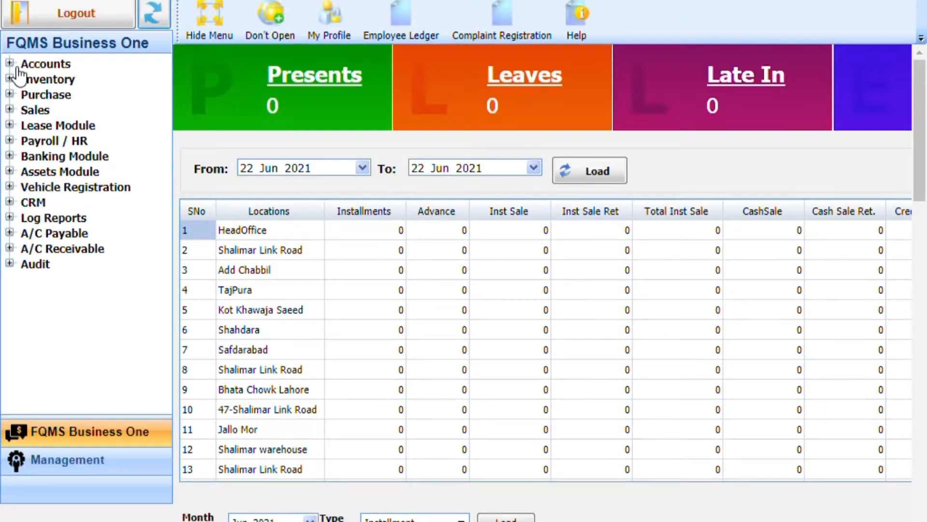
Step: Reach the Move GL Head Transactions form via Accounts > Setup Forms > Moving Head
left_click(10, 64)
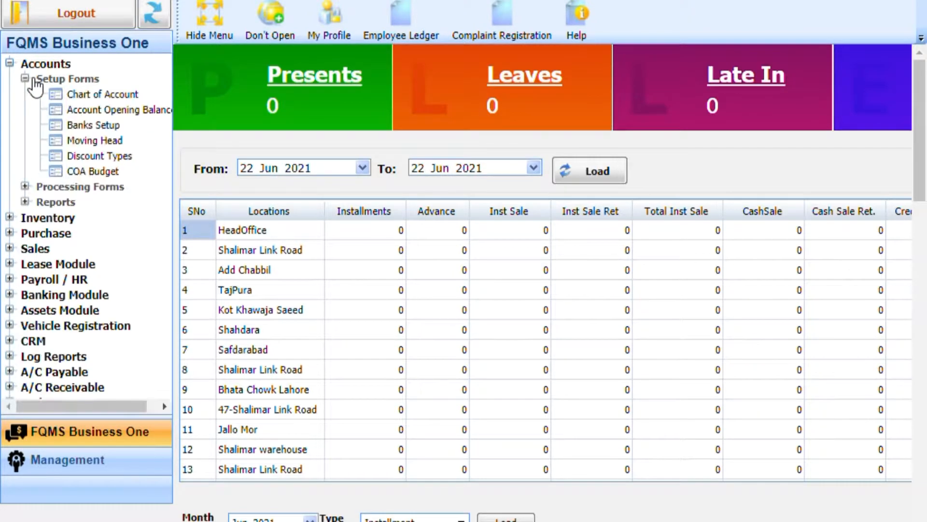
left_click(94, 141)
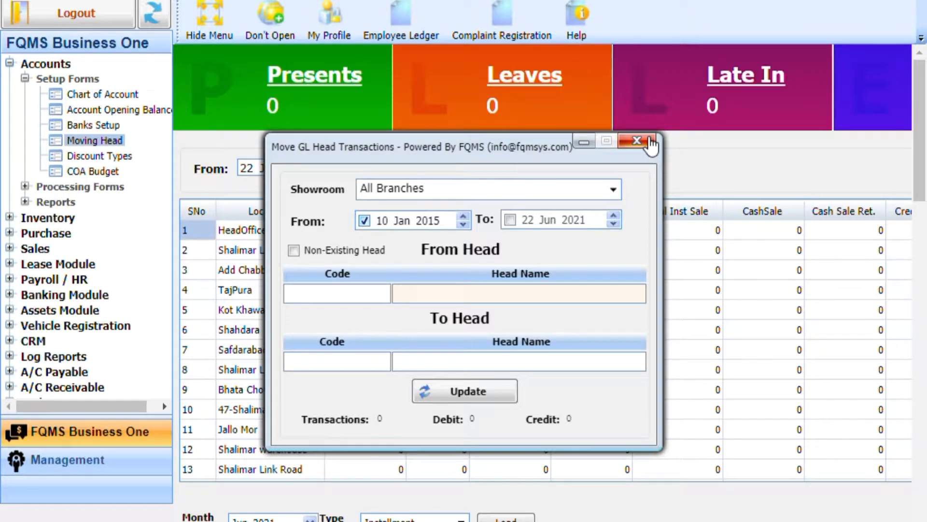
Step: Close the Move GL Head Transactions window without changes and return to the dashboard
left_click(518, 294)
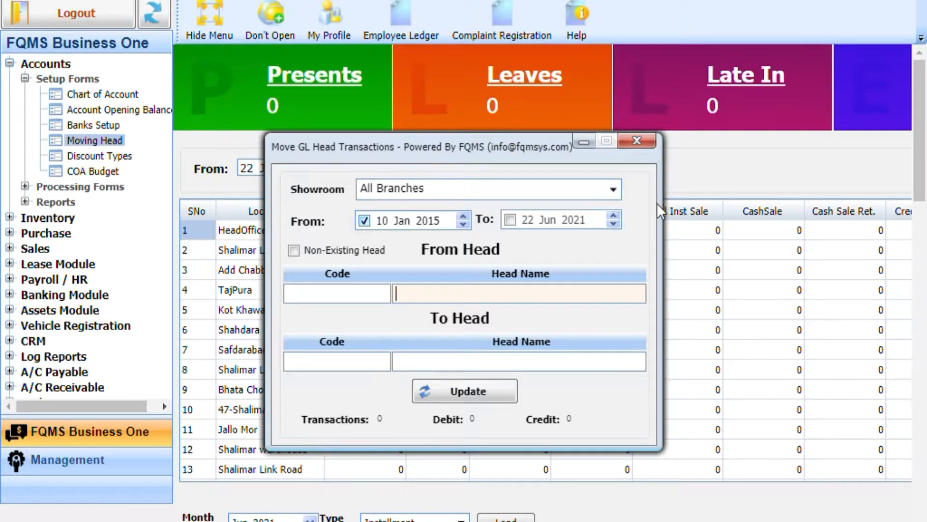
mouse_move(853, 98)
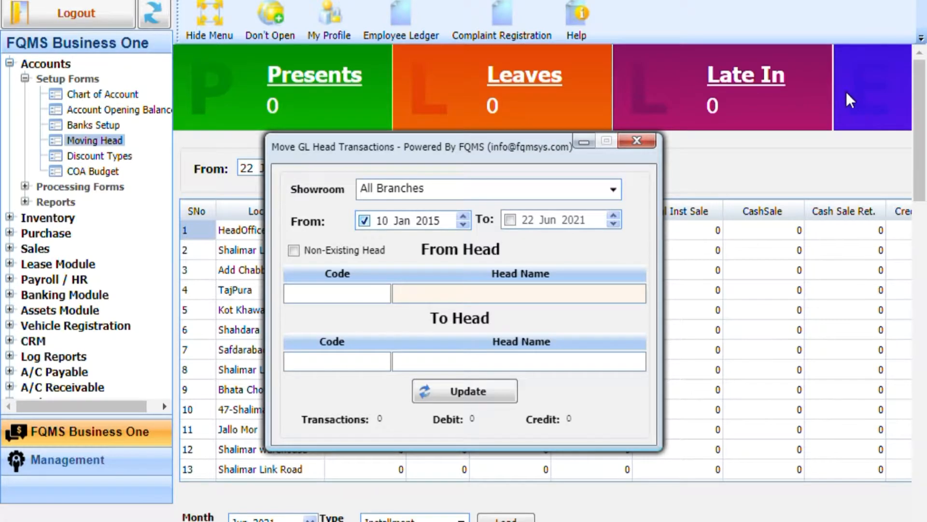
left_click(637, 141)
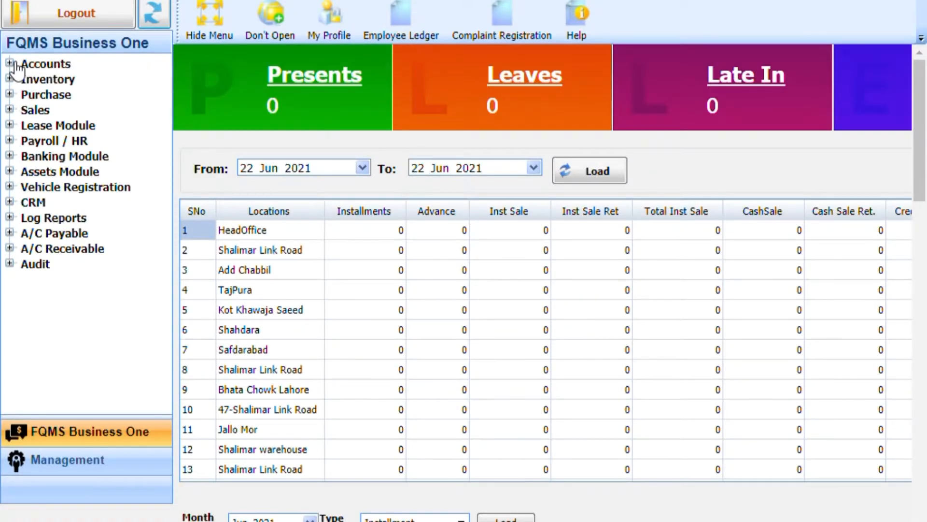
Step: Bring the Move GL Head Transactions form back up from Accounts > Setup Forms
left_click(11, 63)
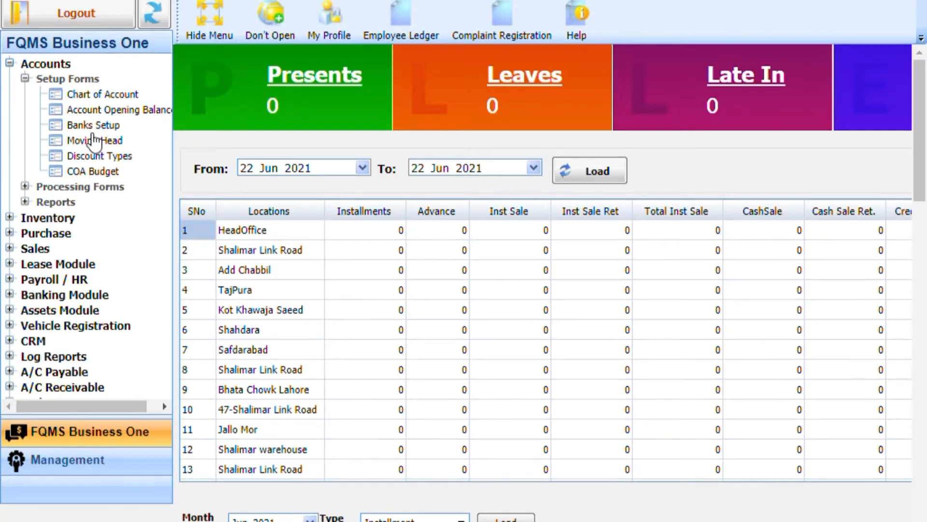
left_click(95, 140)
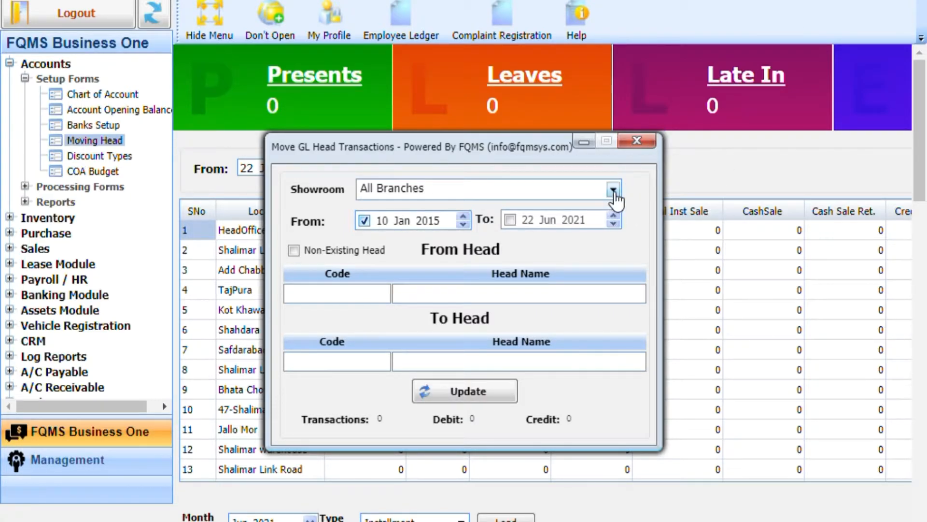
Step: Target the HeadOffice showroom from 10 Jan 2015, leaving the To end-date limit off
left_click(613, 190)
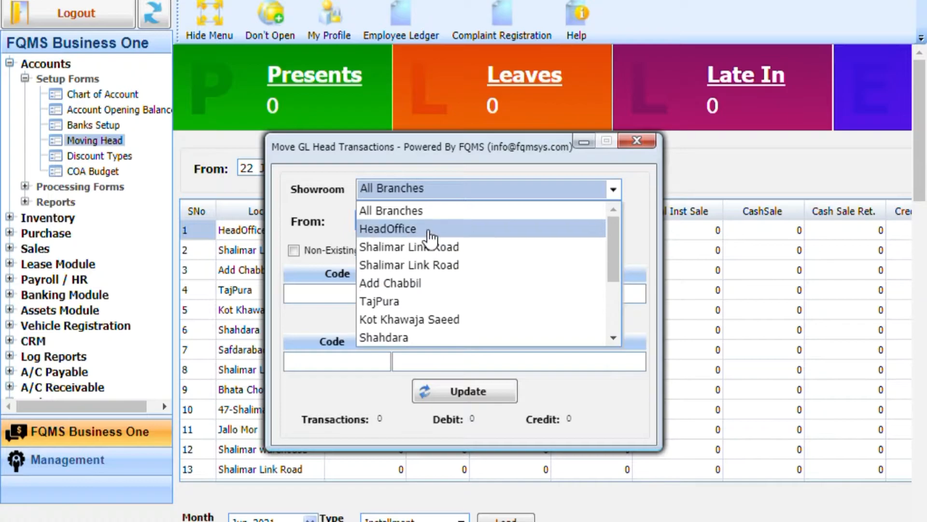
left_click(389, 229)
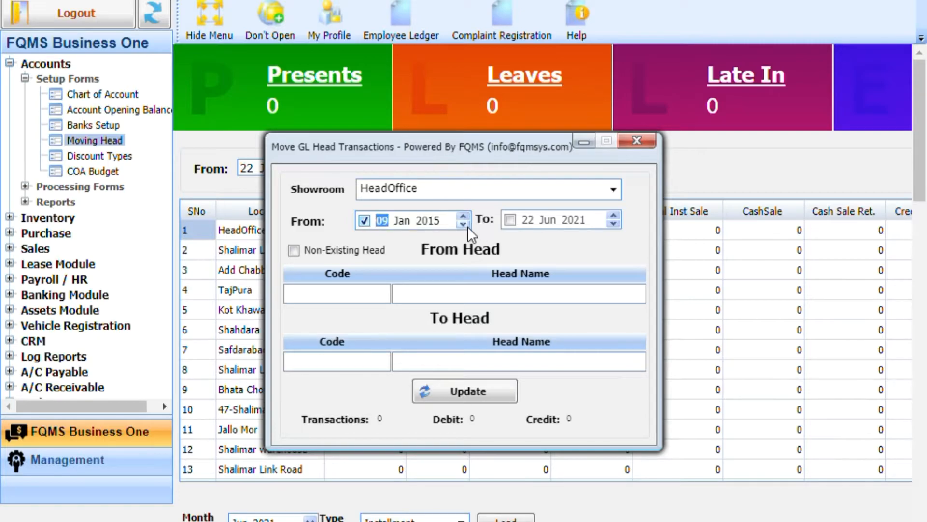
left_click(463, 214)
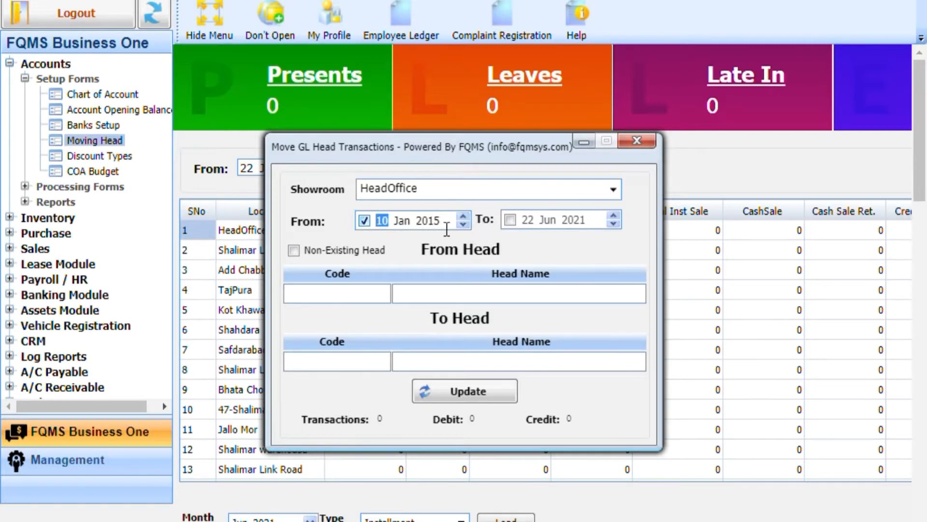
mouse_move(591, 239)
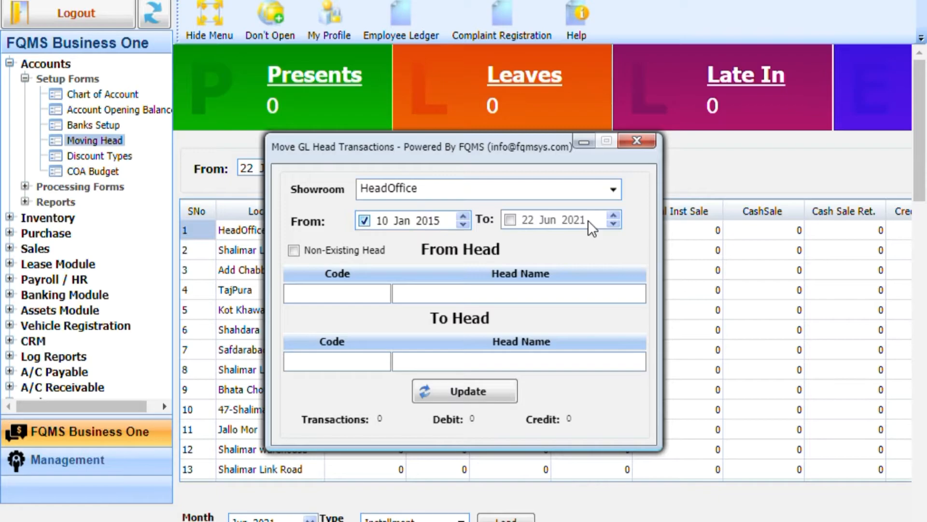
left_click(510, 220)
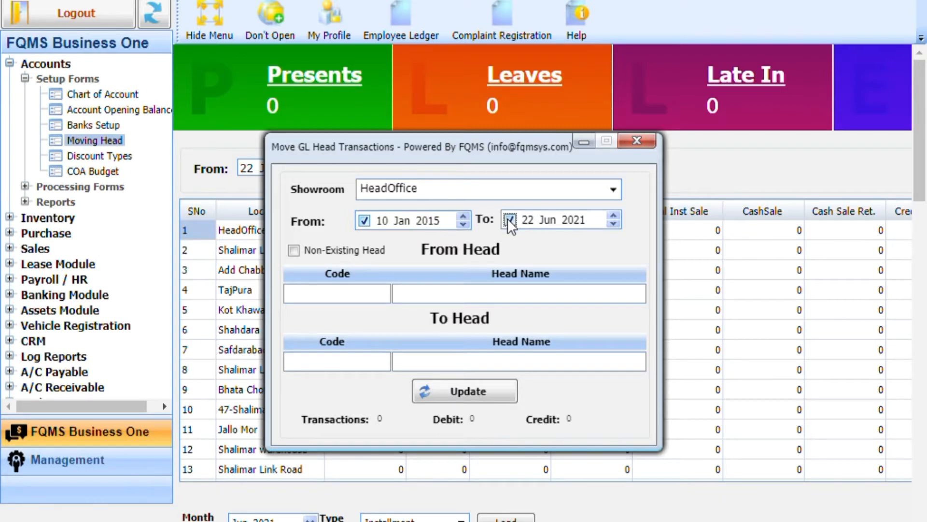
left_click(510, 220)
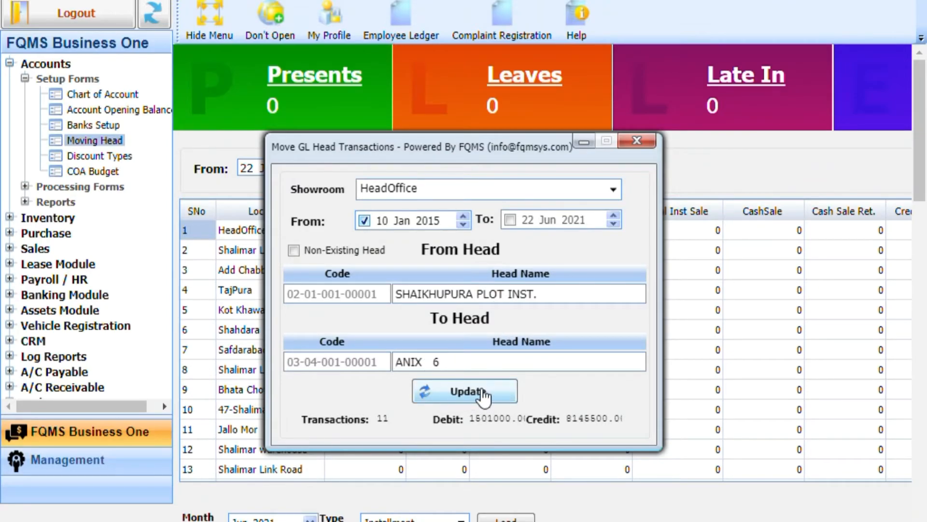
Step: Update and confirm the 'Are You Sure to Move Head?' prompt to move the 11 transactions
left_click(464, 391)
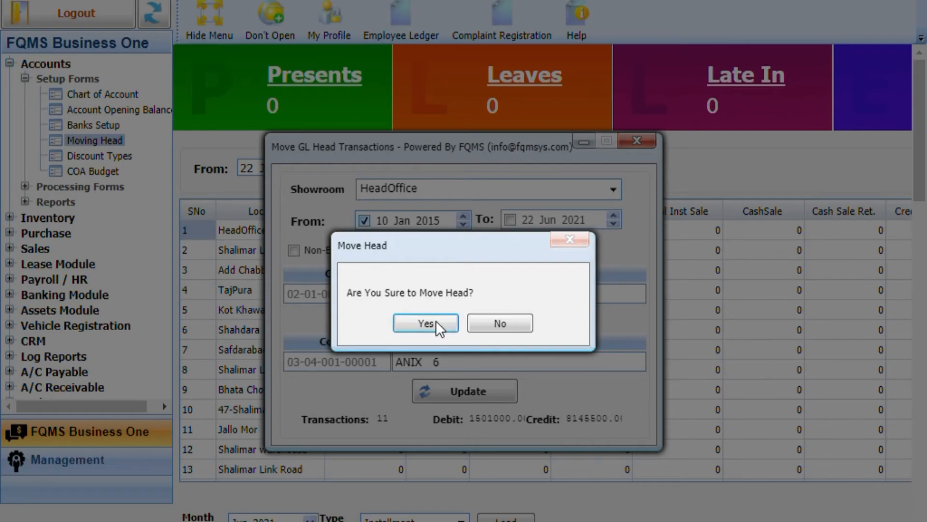
left_click(425, 322)
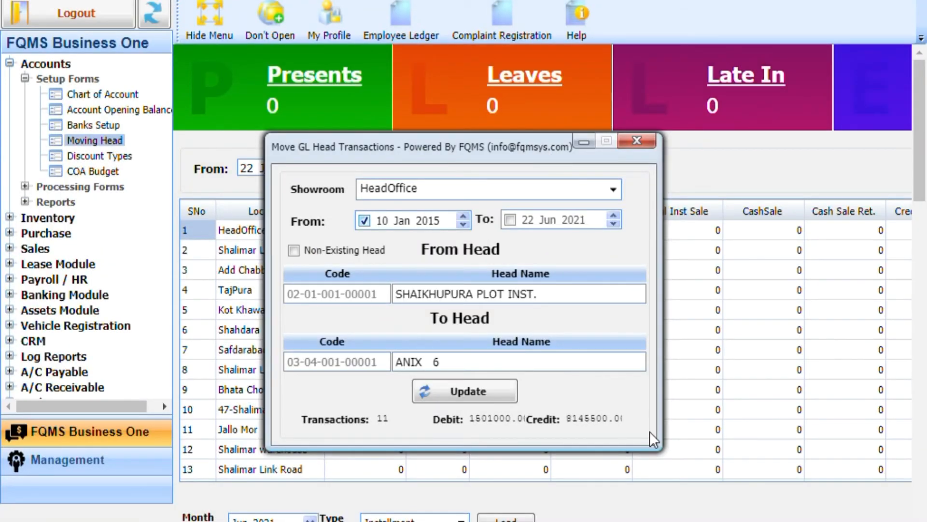